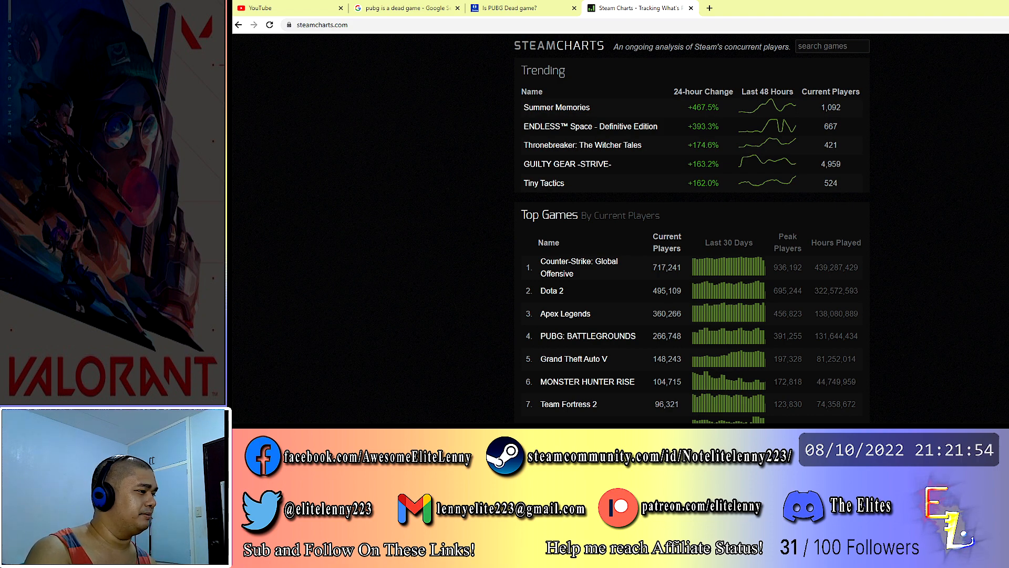
Show the Alt+Tab switcher listing Task Manager, OBS Studio, Chrome and other open windows.
key("alt+tab")
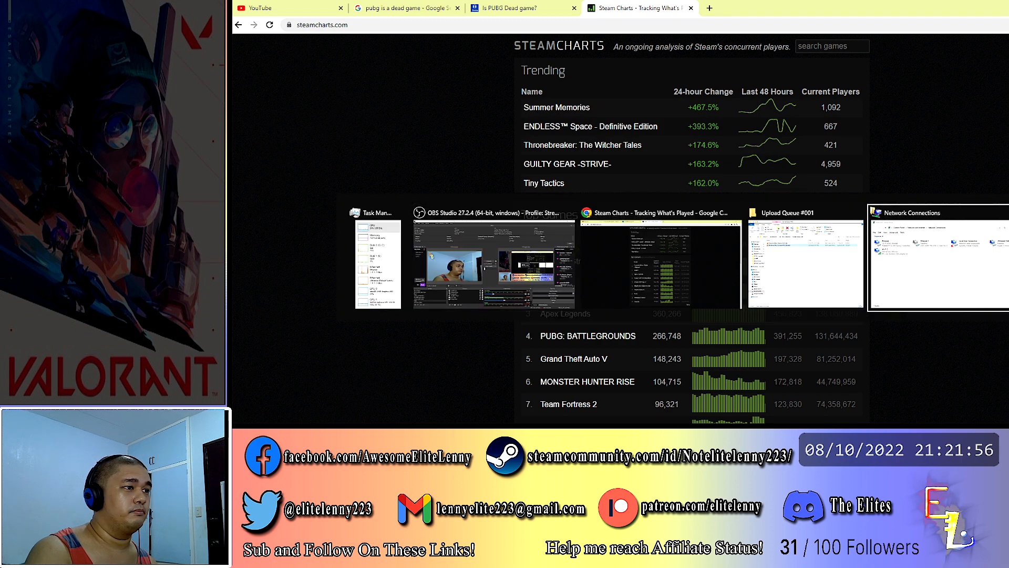